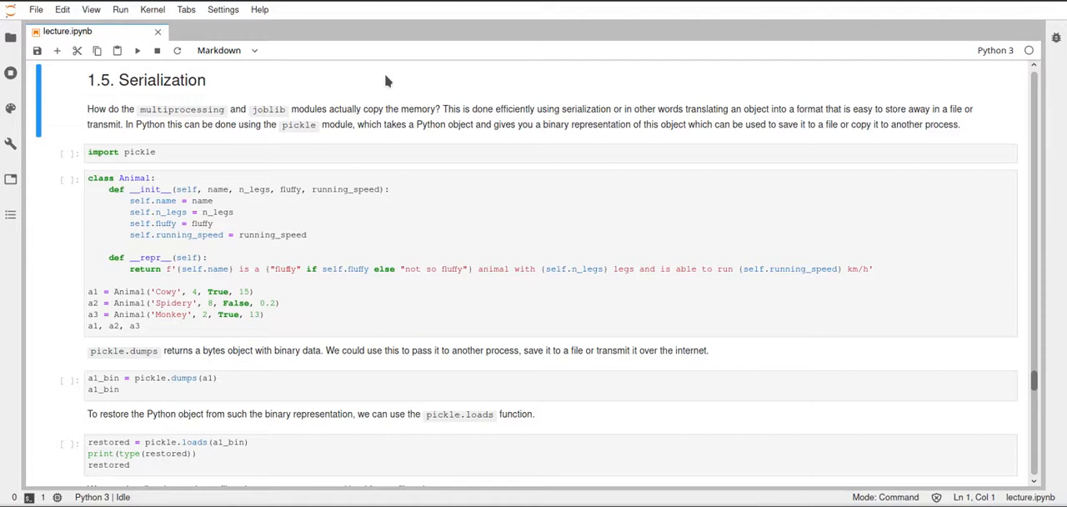
mouse_move(393, 150)
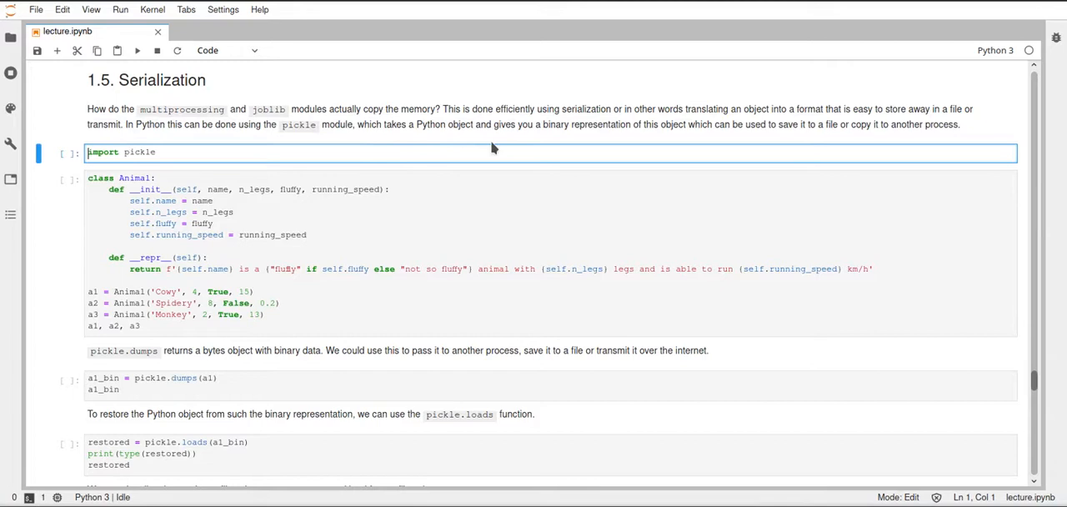
- Execute the import pickle cell that opens the Serialization section
key(shift+enter)
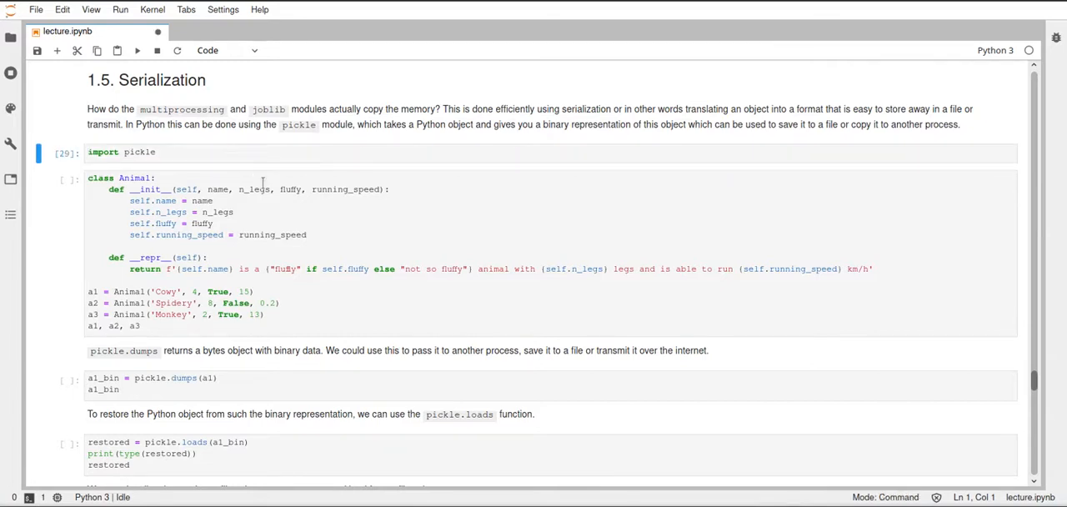
scroll(down, 3)
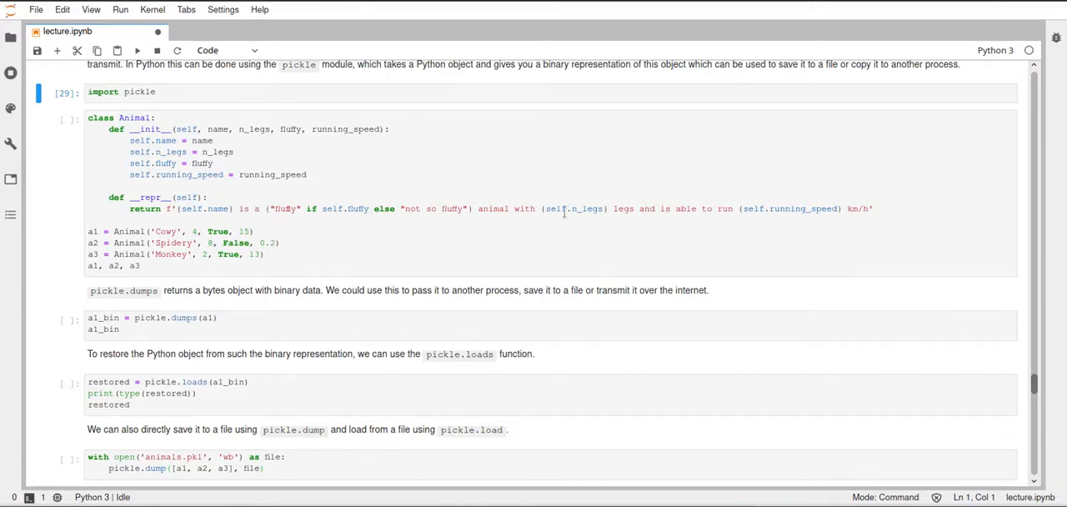
mouse_move(639, 237)
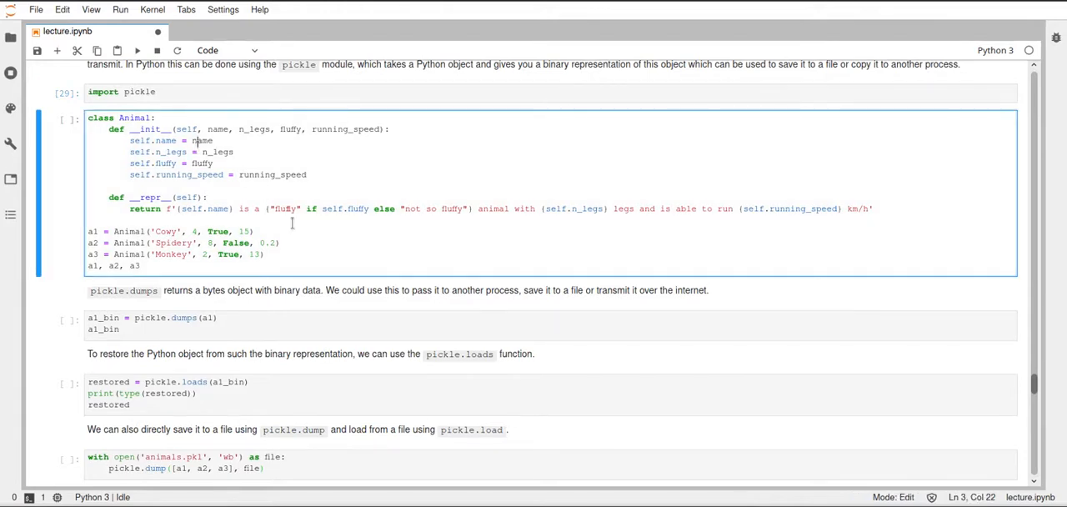
mouse_move(323, 252)
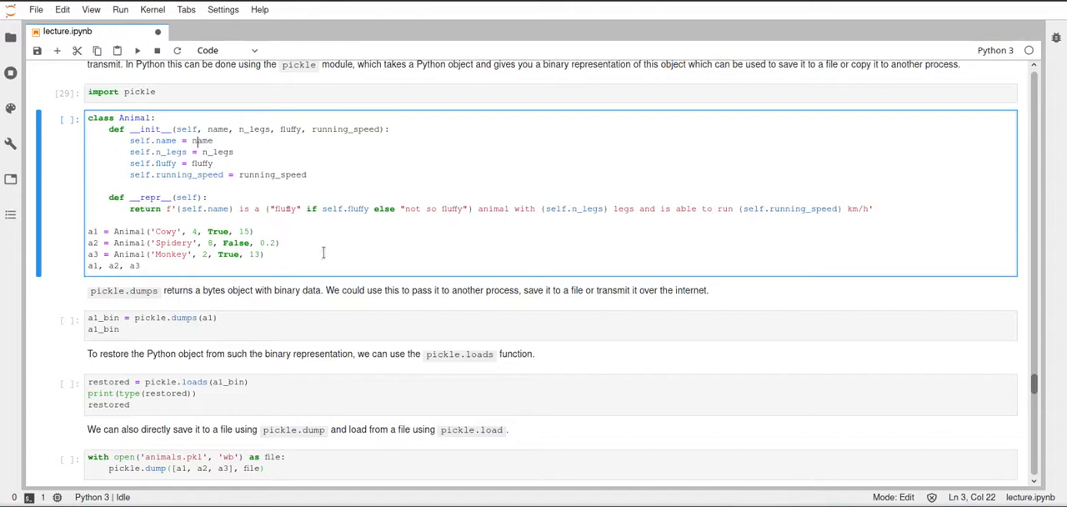
- Execute the Animal class cell creating Cowy, Spidery and Monkey, then save the notebook
key(shift+Enter)
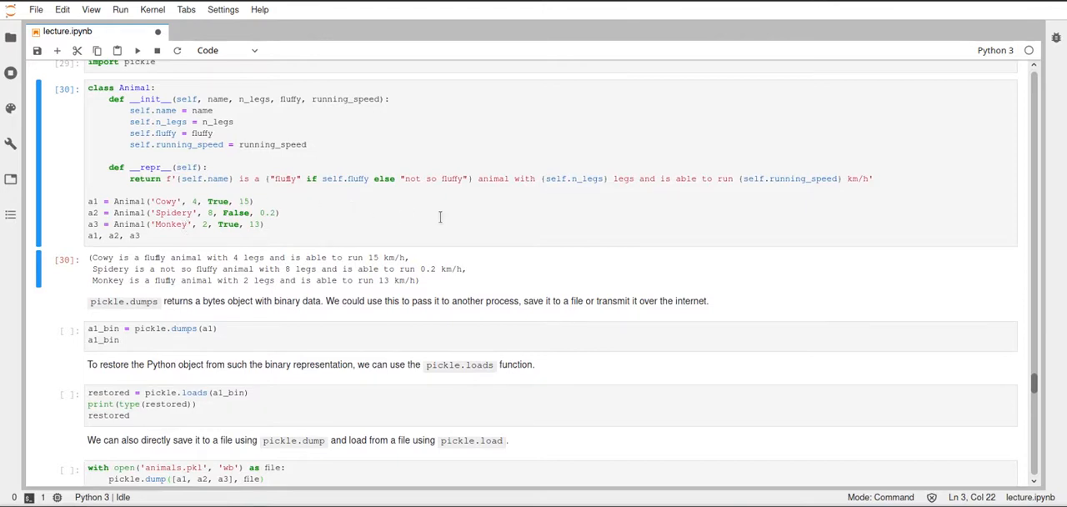
mouse_move(238, 211)
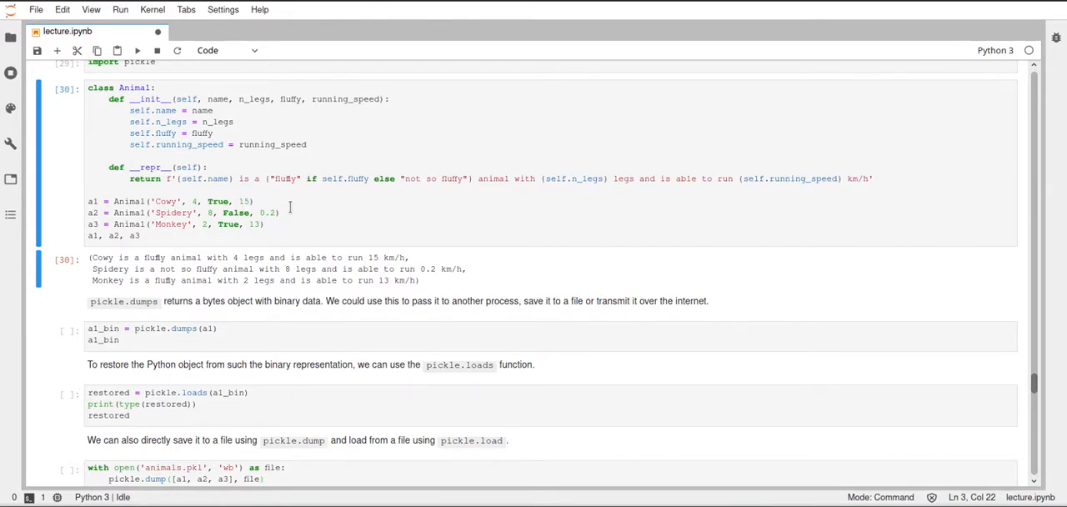
key(ctrl+s)
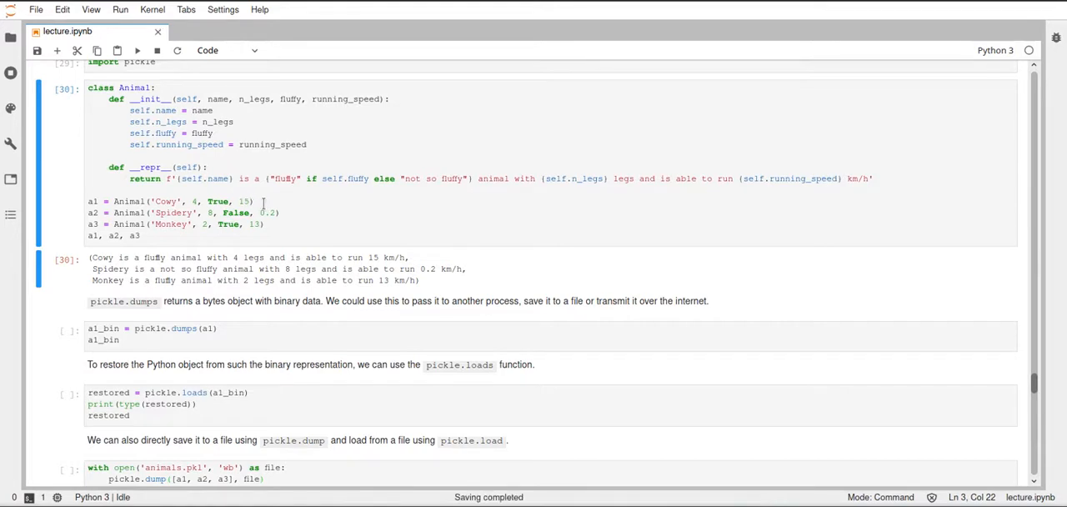
mouse_move(290, 212)
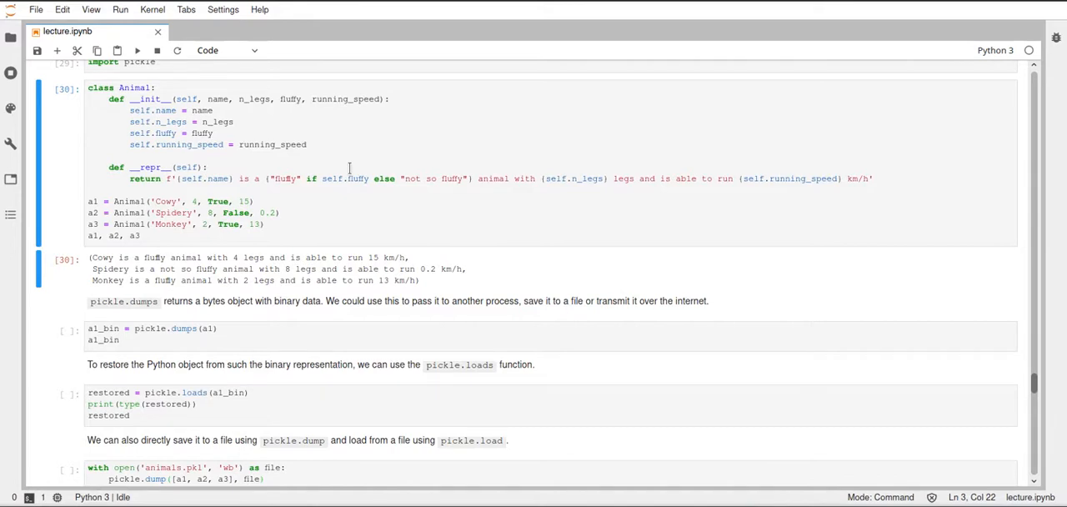
mouse_move(278, 129)
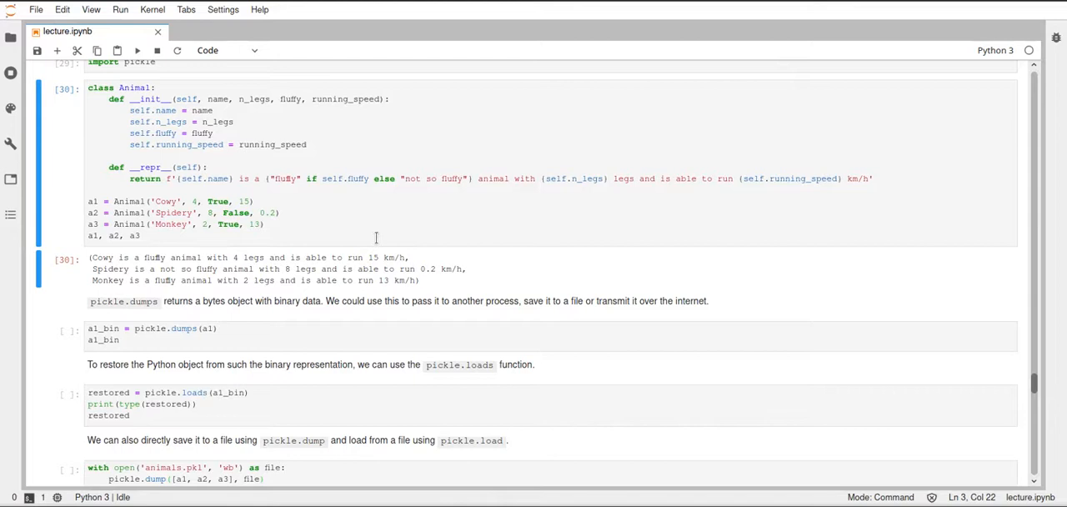
mouse_move(339, 175)
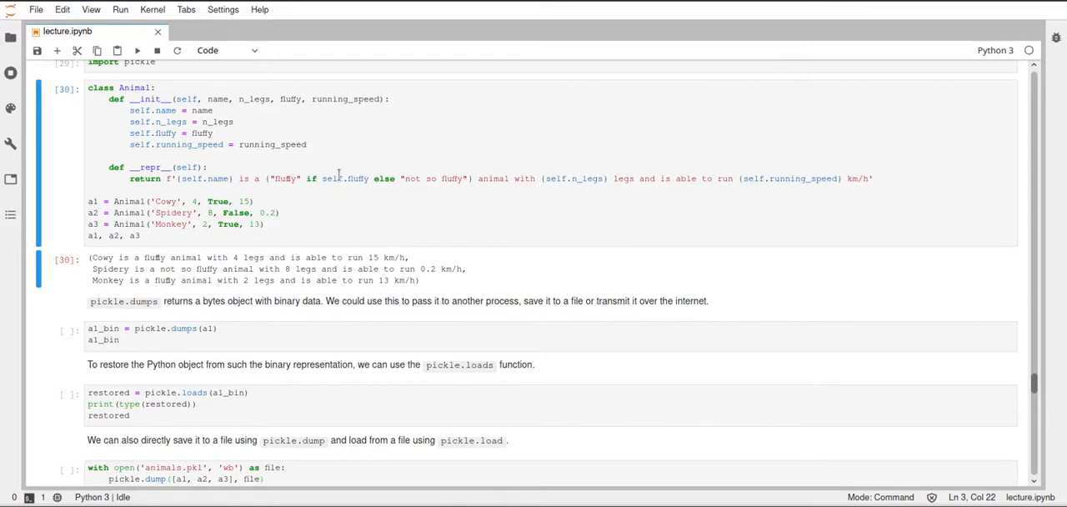
scroll(down, 3)
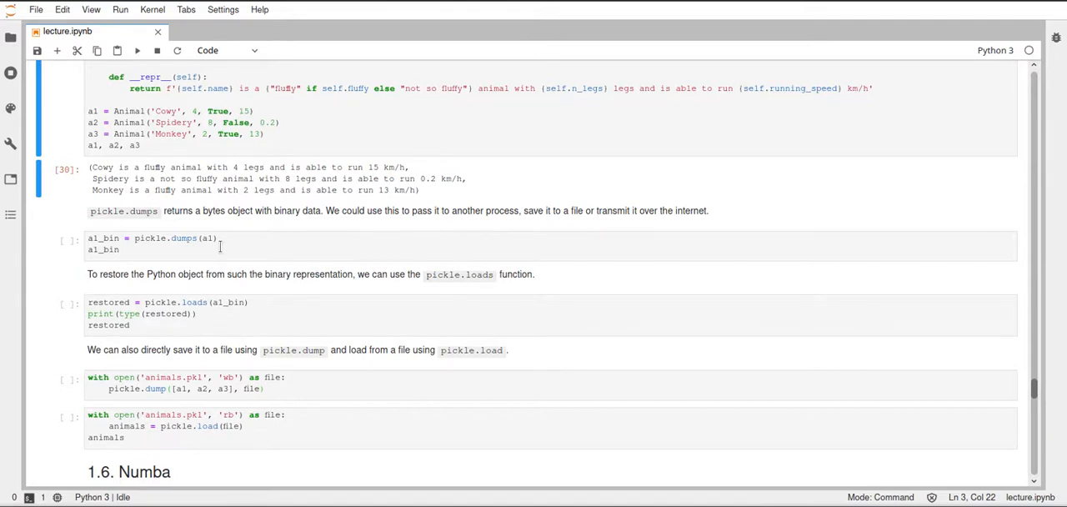
- Select the a1_bin pickle.dumps cell and move down toward the pickle.loads cell
click(217, 238)
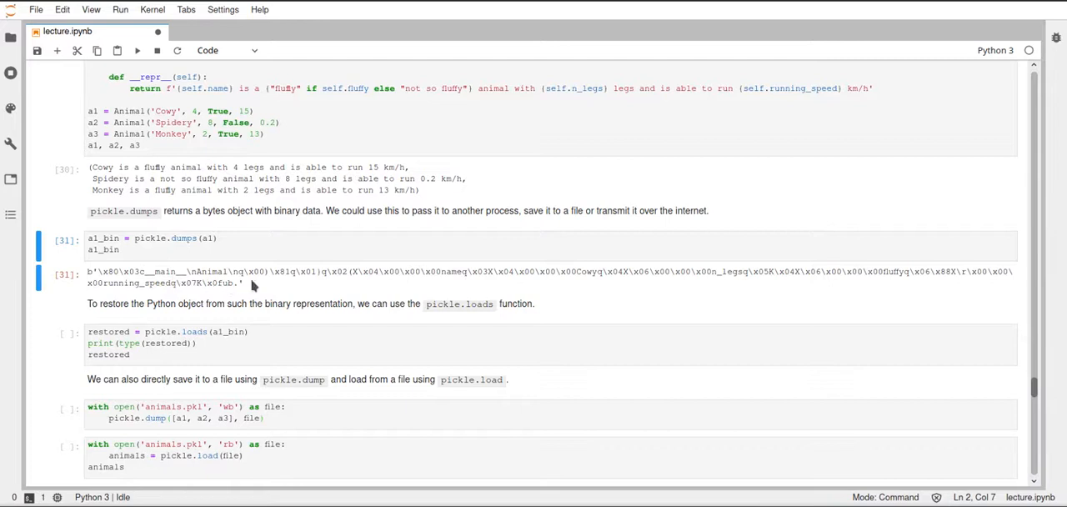
mouse_move(247, 288)
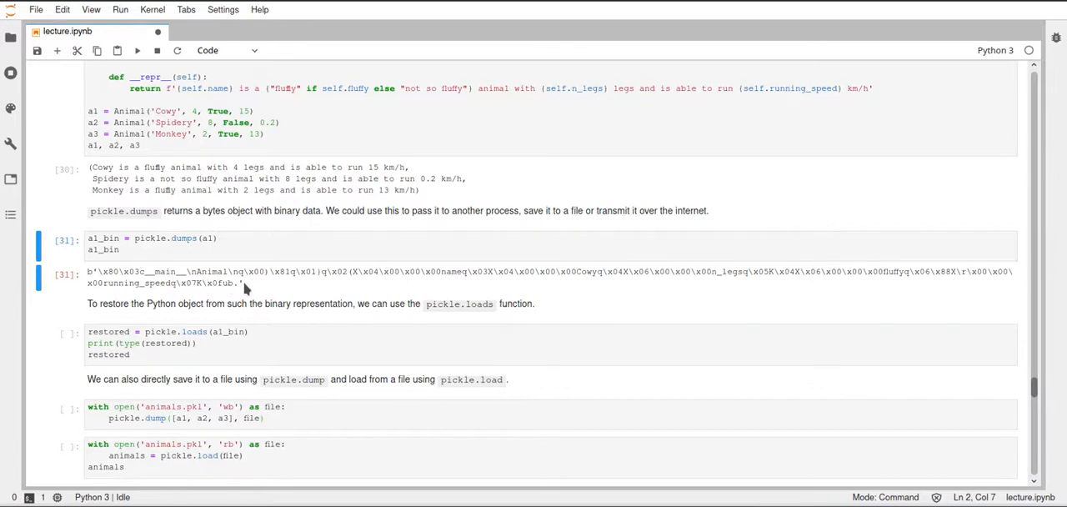
mouse_move(94, 269)
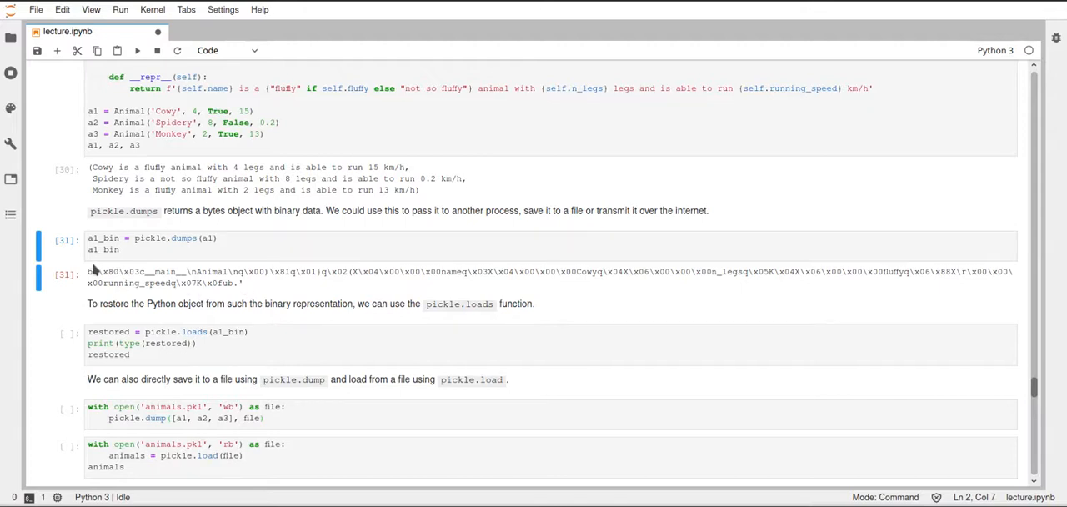
mouse_move(406, 294)
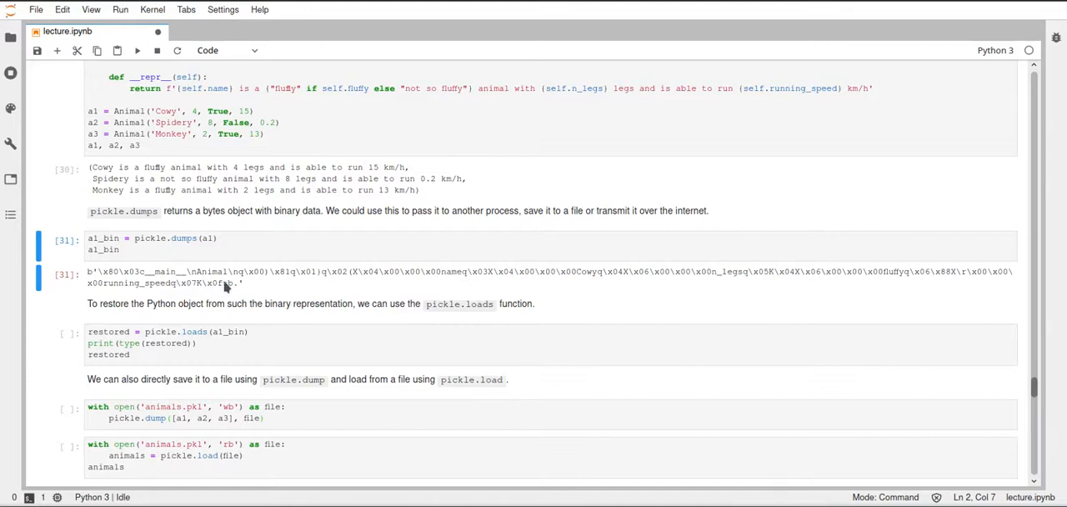
mouse_move(361, 283)
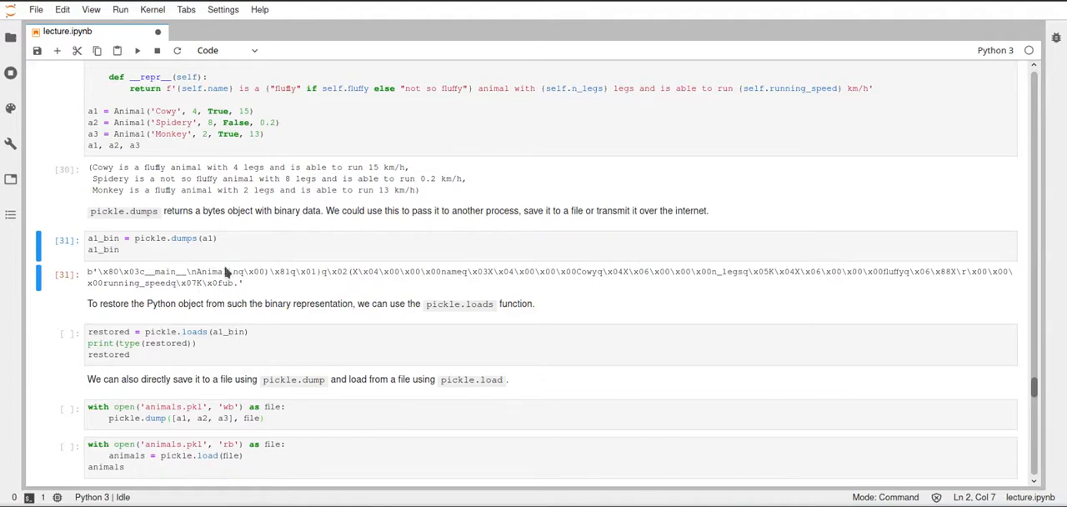
mouse_move(207, 277)
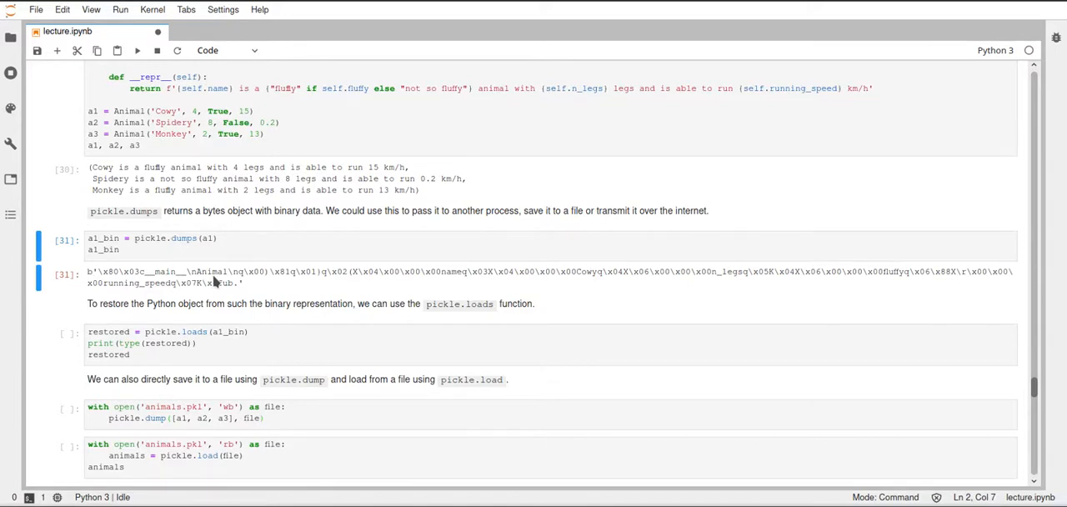
mouse_move(207, 279)
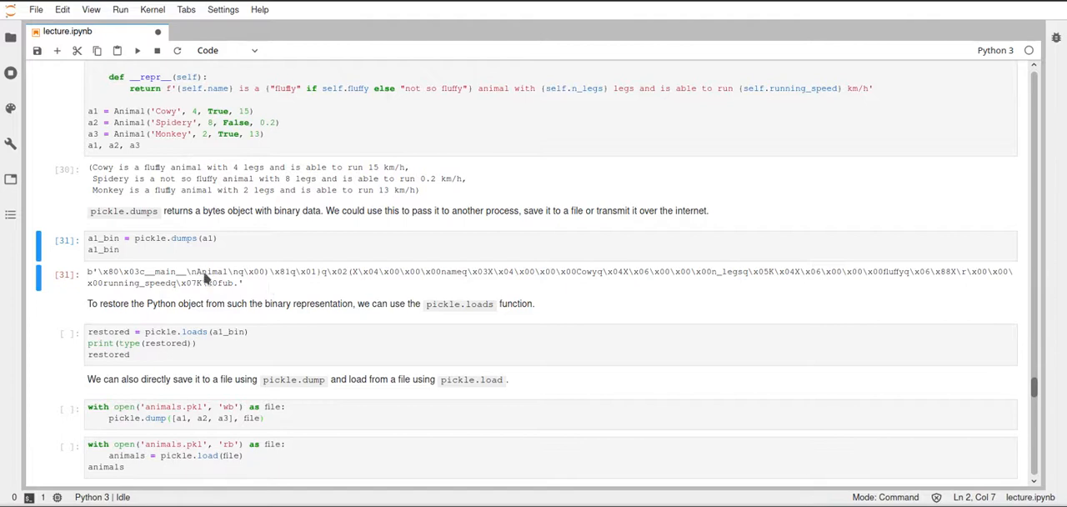
mouse_move(444, 282)
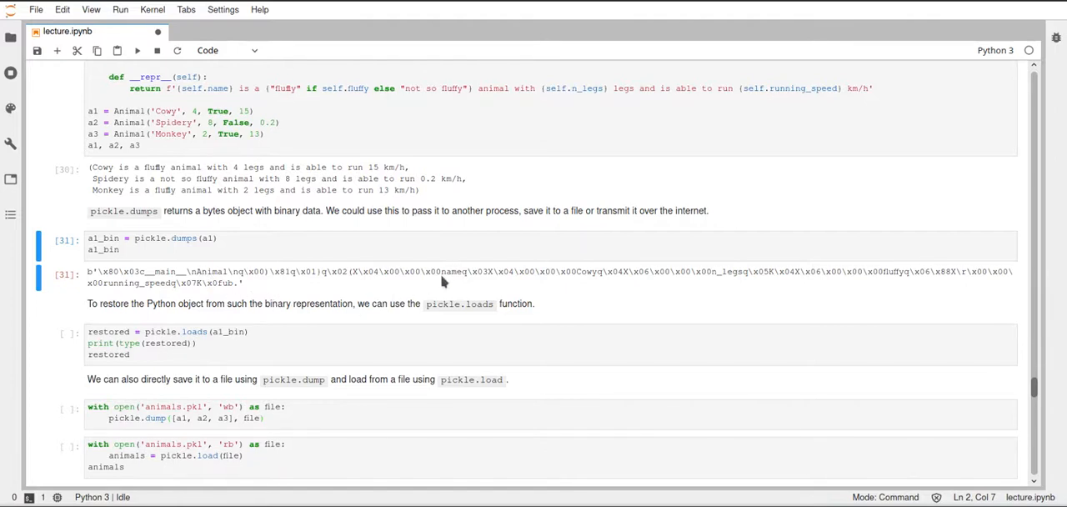
mouse_move(448, 280)
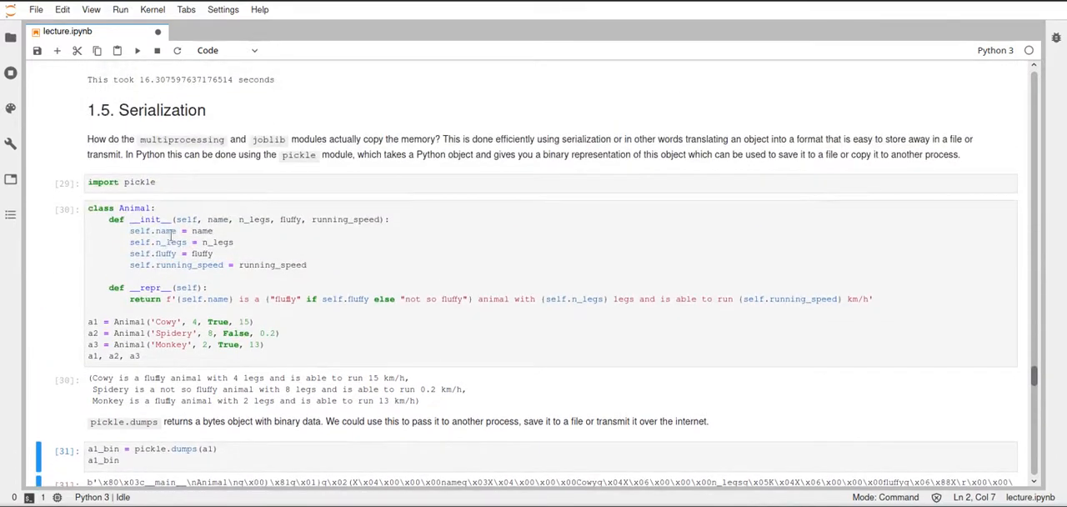
scroll(down, 3)
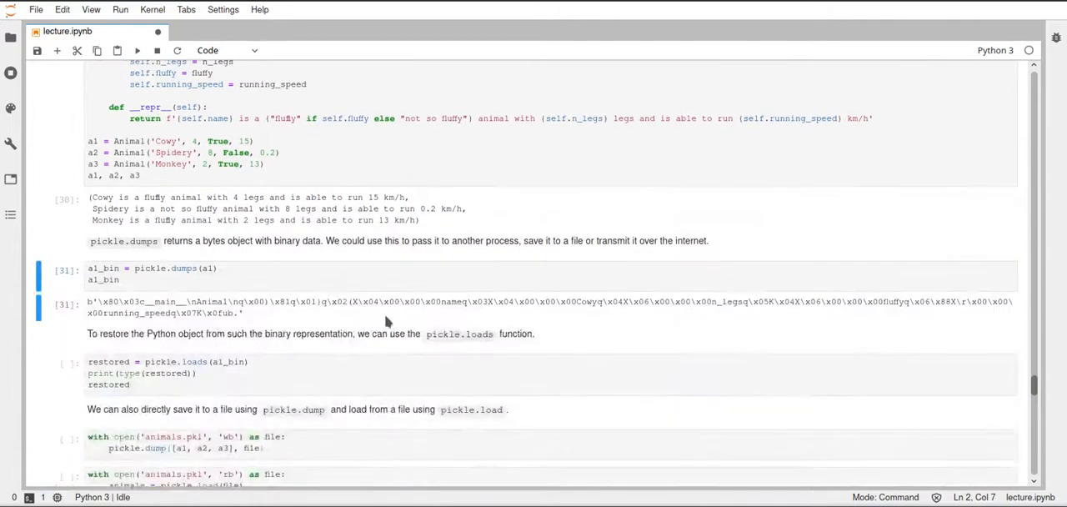
mouse_move(568, 354)
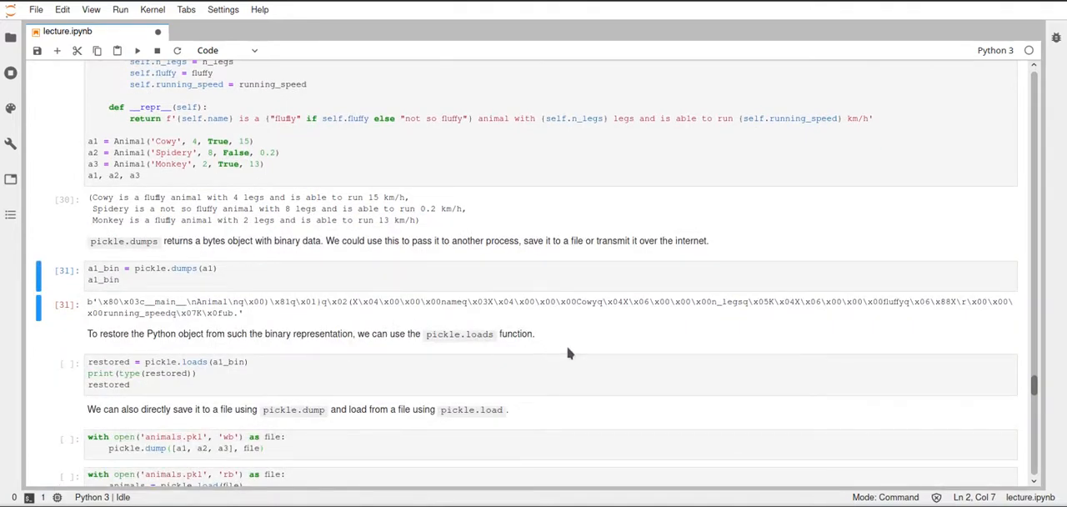
mouse_move(585, 309)
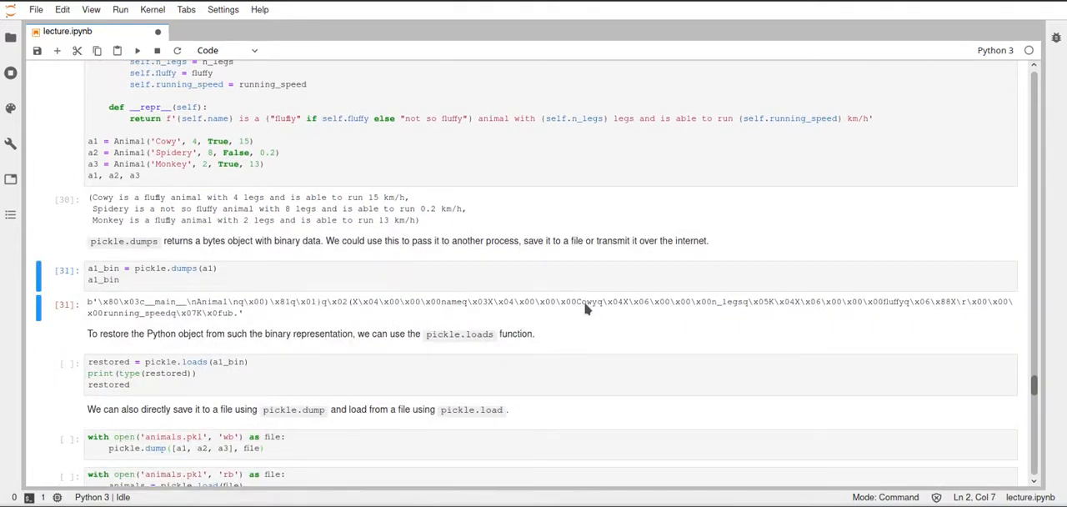
mouse_move(597, 316)
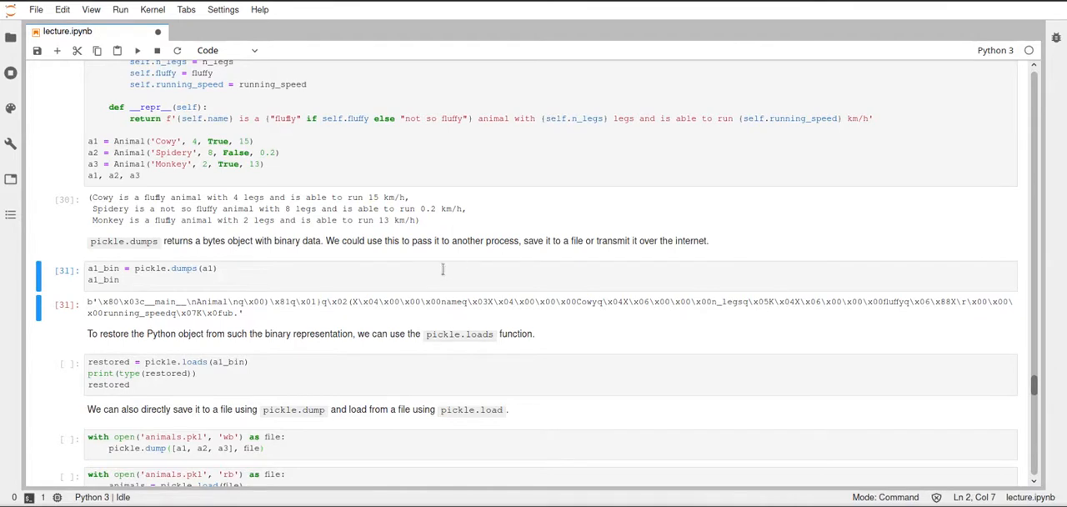
mouse_move(431, 312)
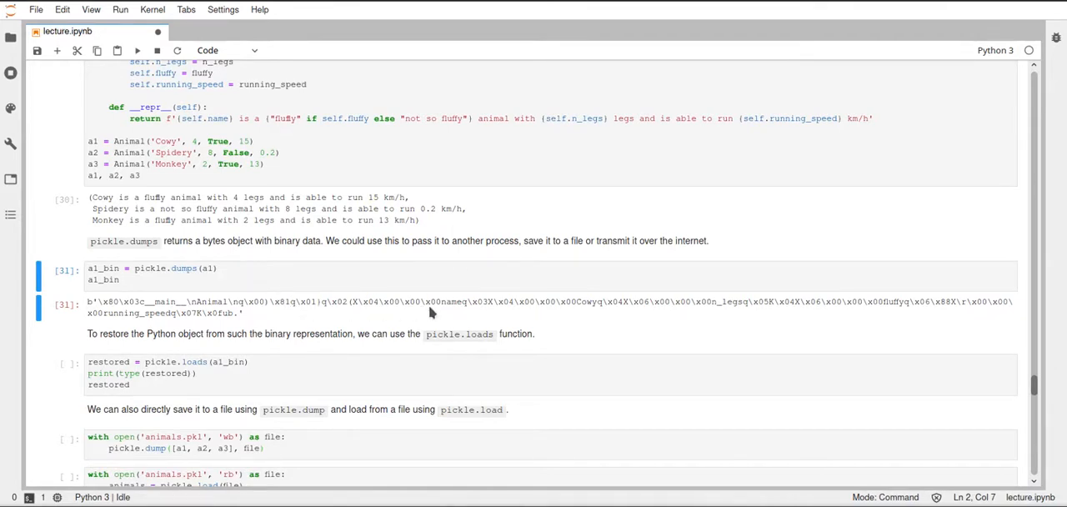
mouse_move(595, 341)
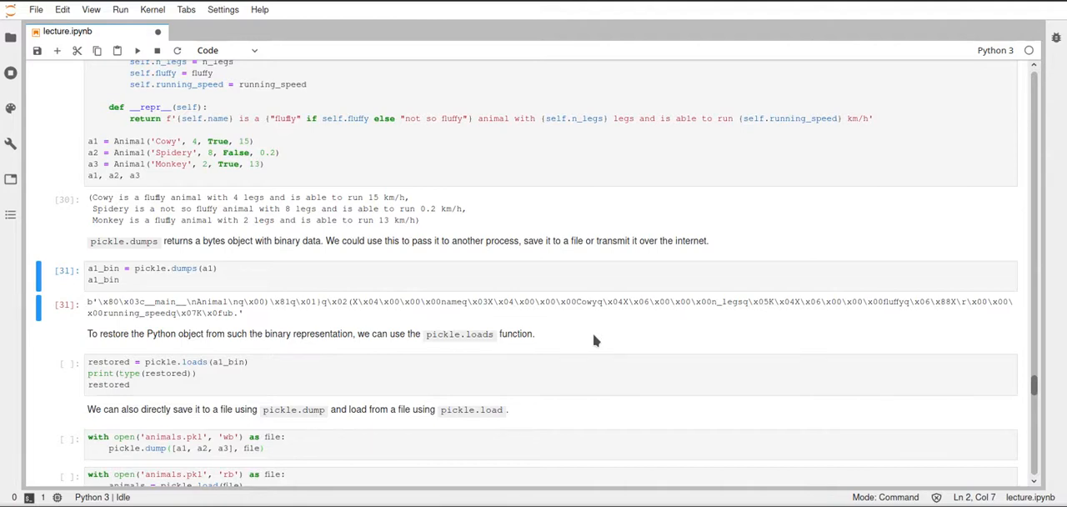
scroll(down, 3)
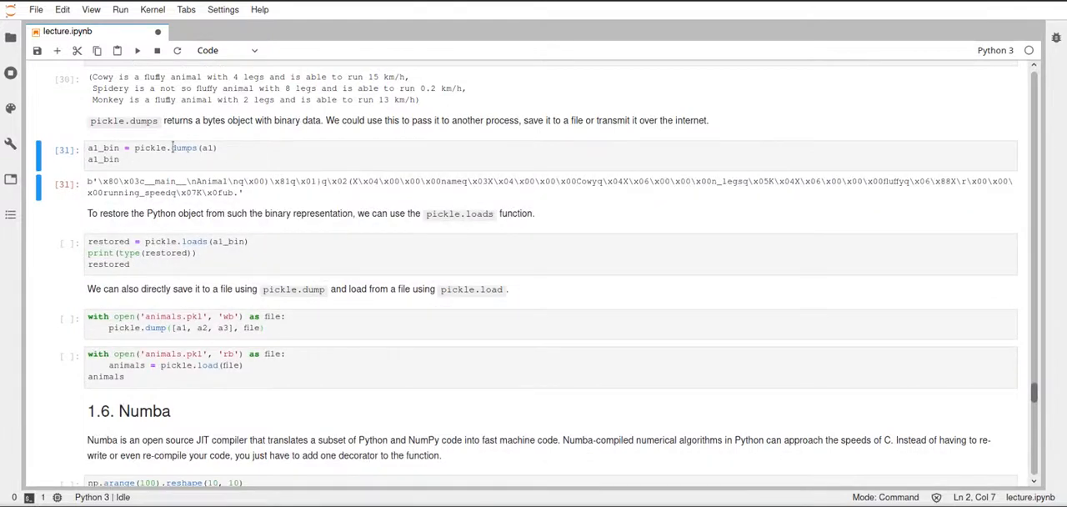
mouse_move(278, 192)
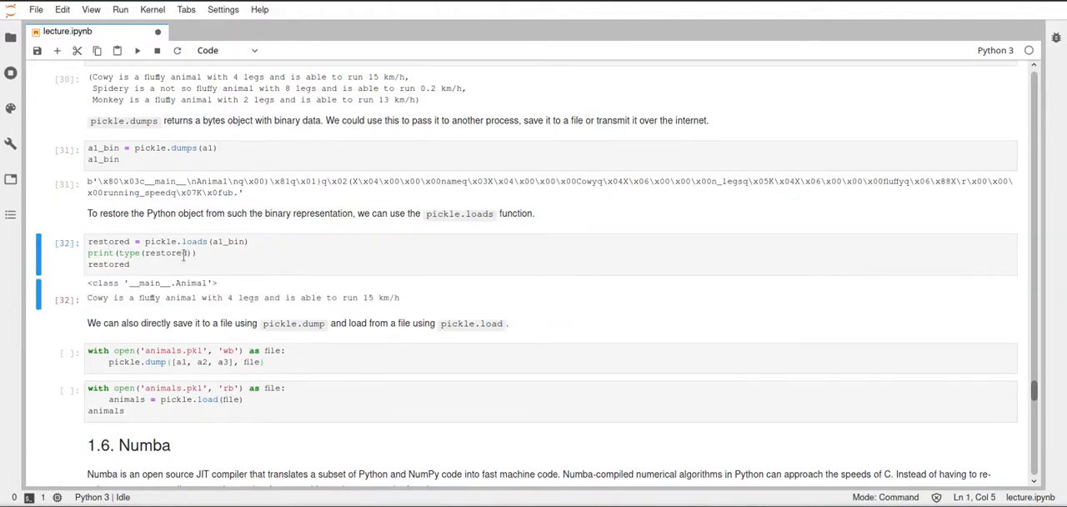
mouse_move(198, 298)
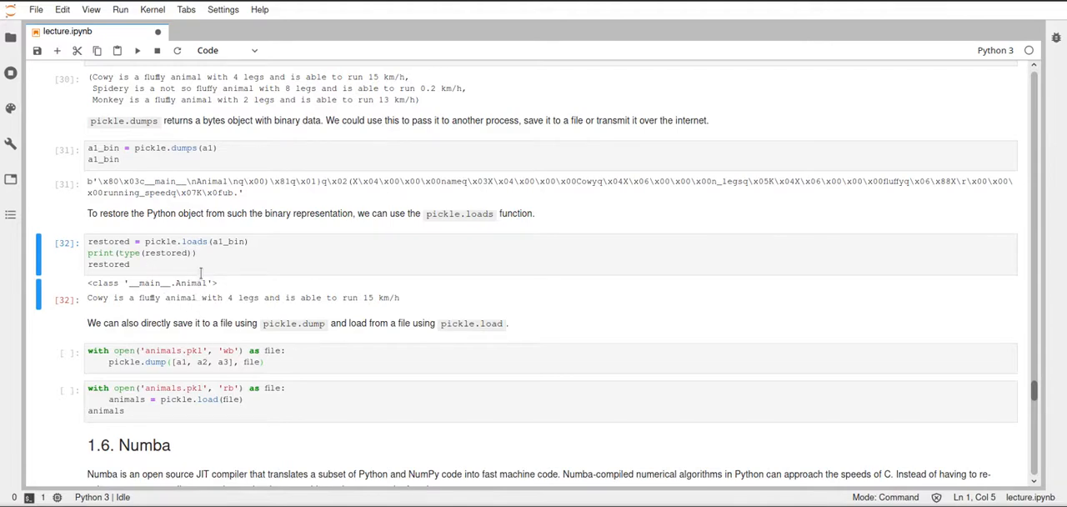
mouse_move(217, 198)
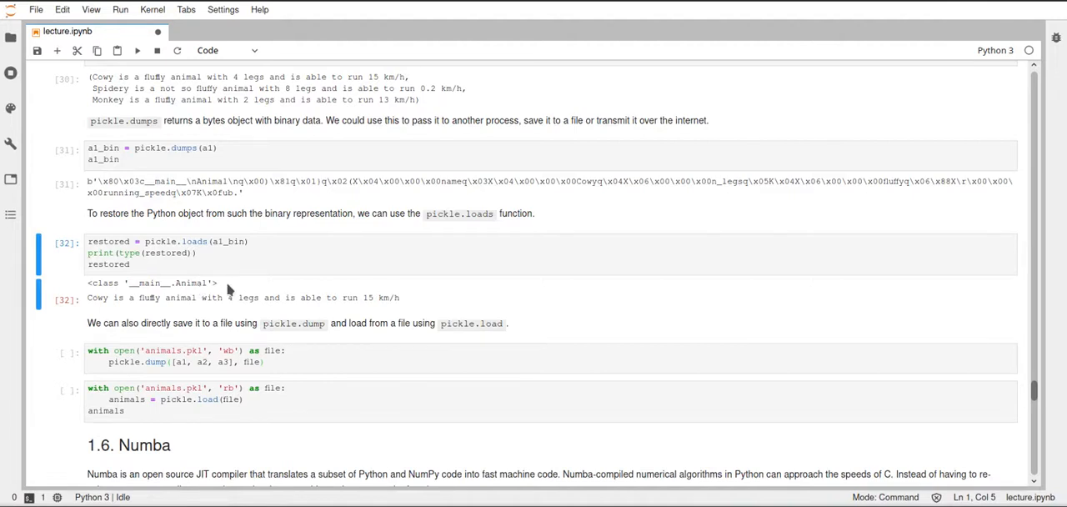
mouse_move(110, 269)
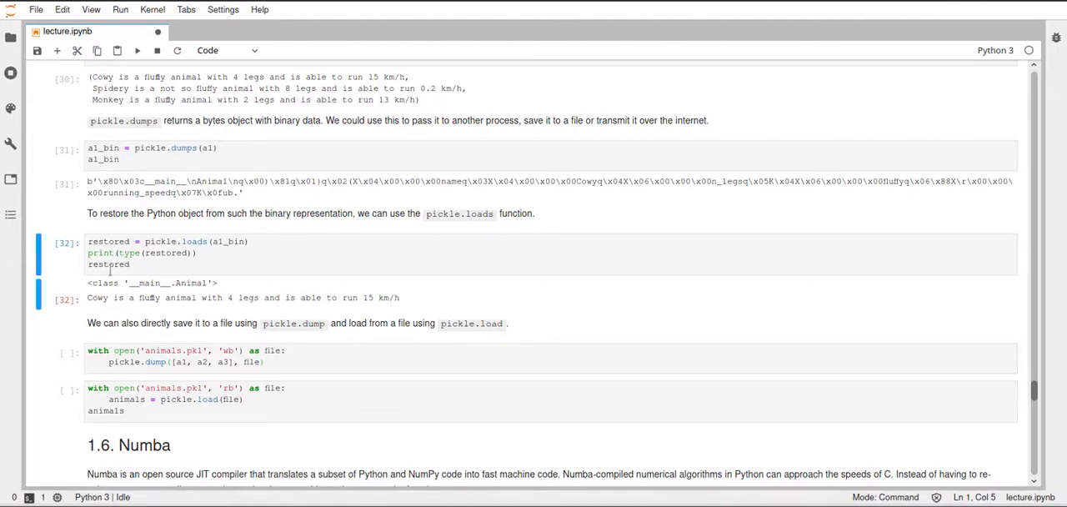
mouse_move(394, 298)
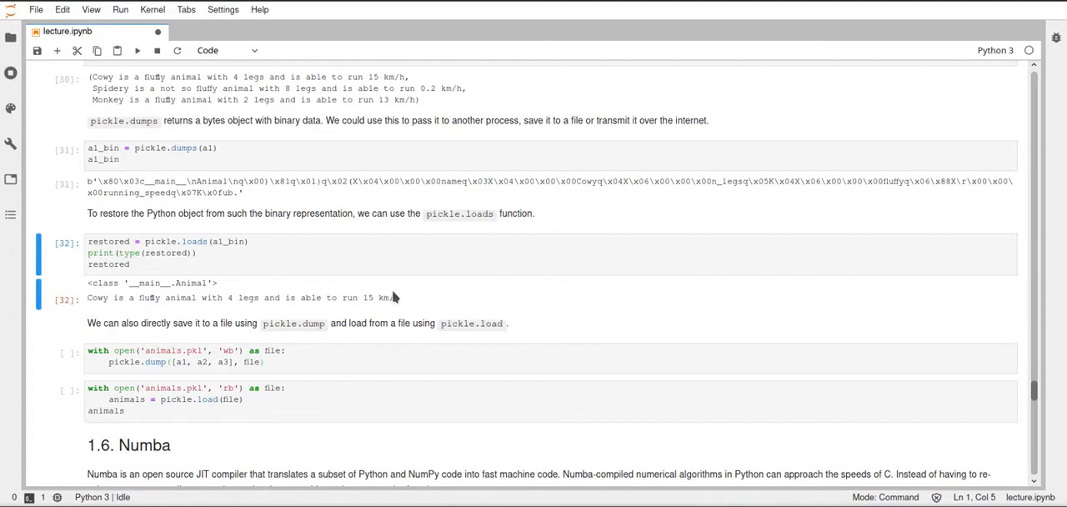
mouse_move(305, 303)
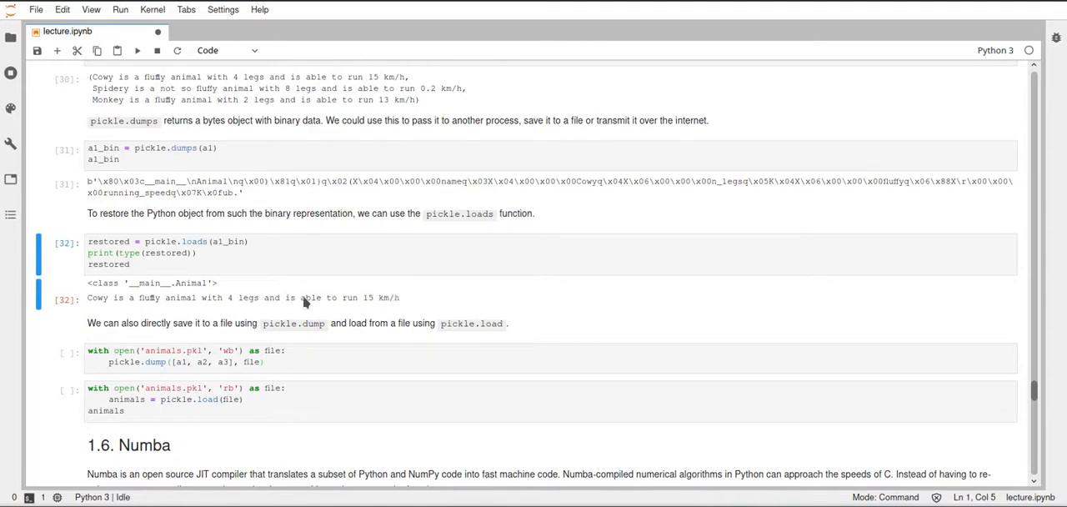
mouse_move(353, 303)
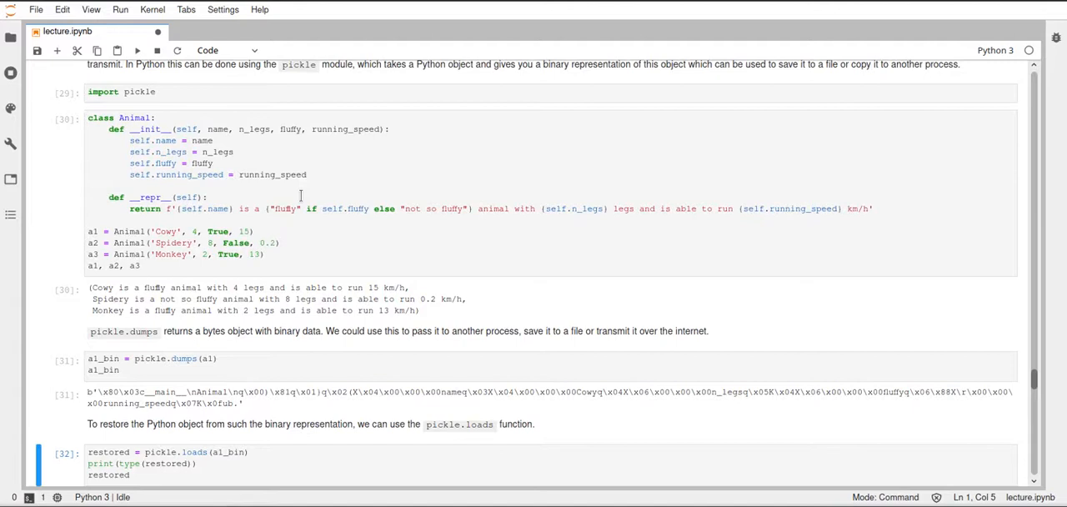
scroll(down, 3)
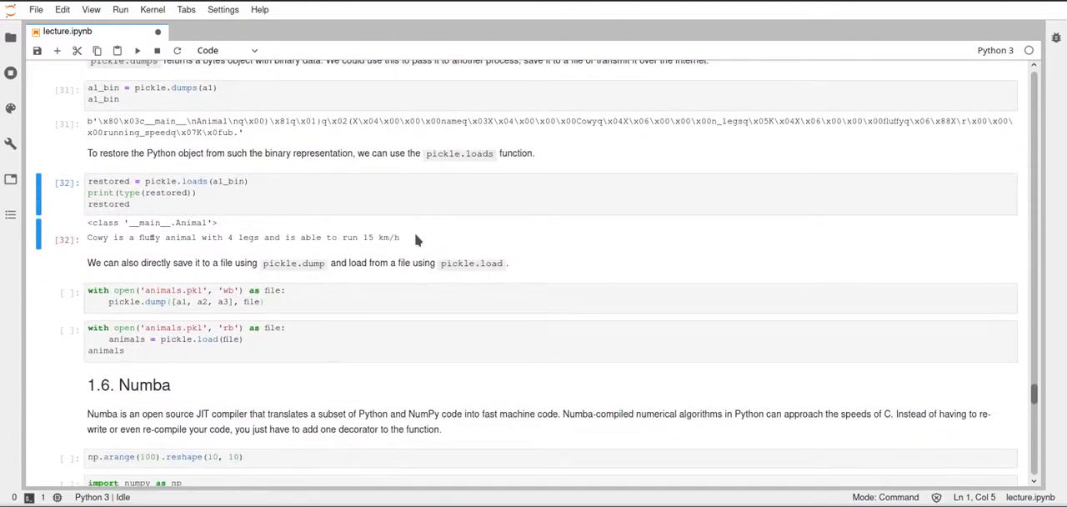
mouse_move(235, 107)
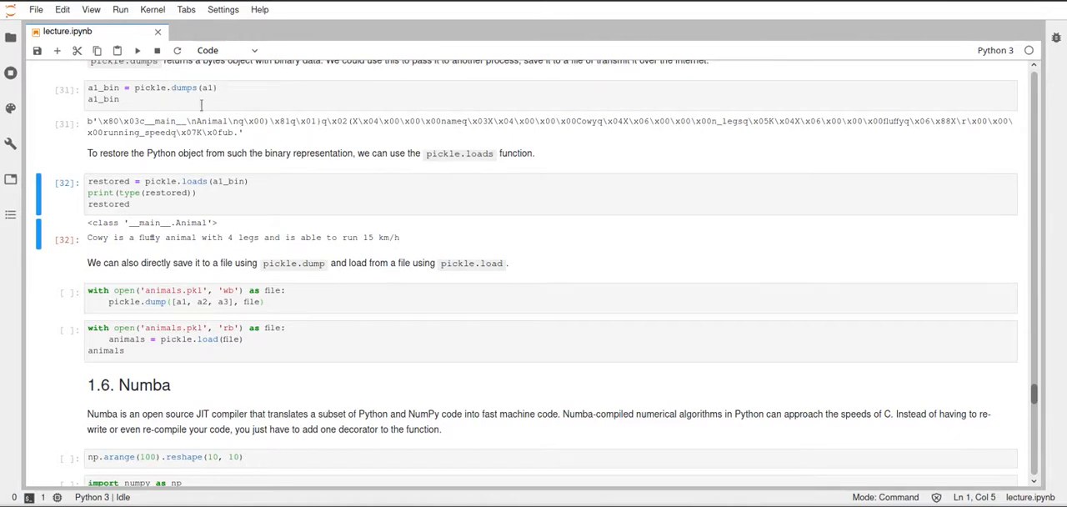
mouse_move(246, 137)
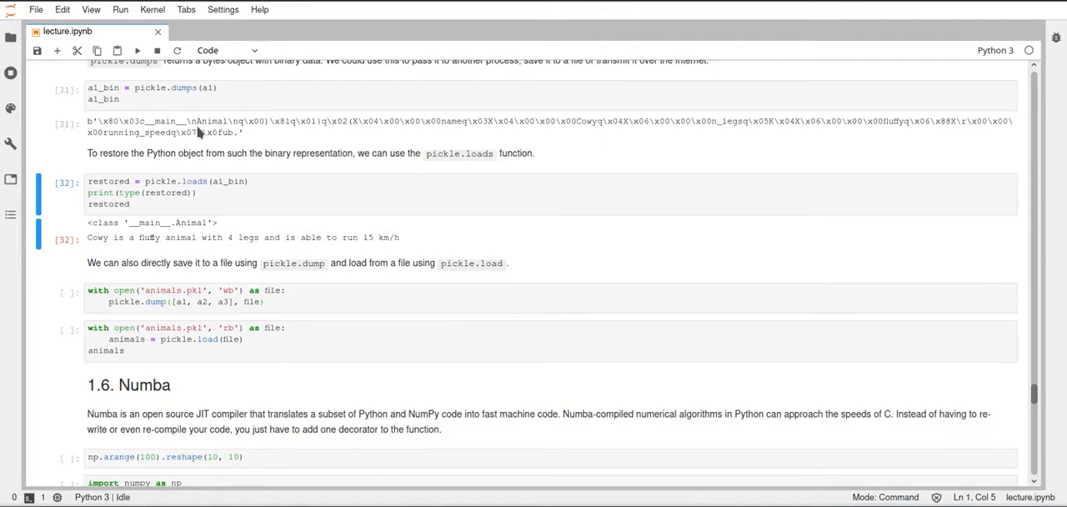
mouse_move(265, 132)
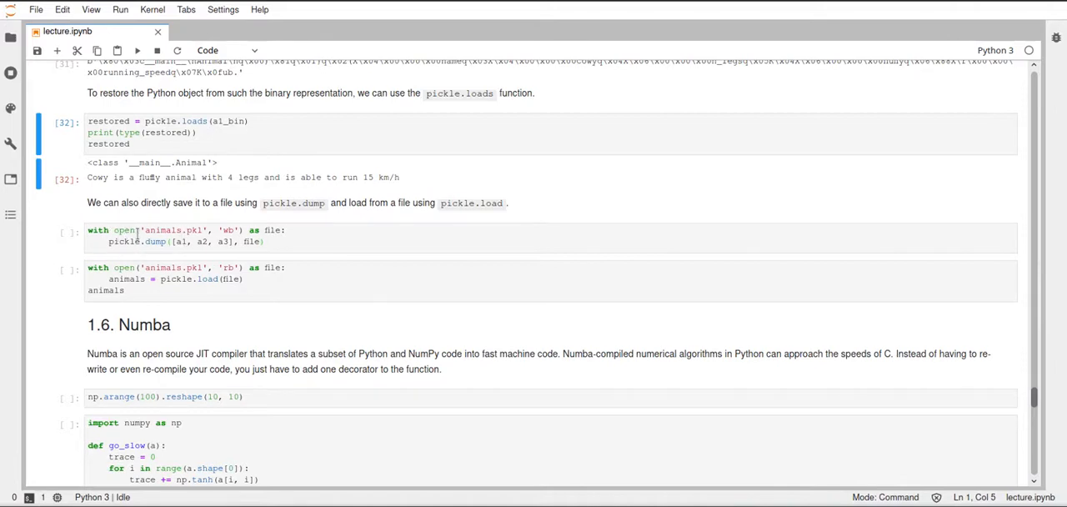
mouse_move(256, 225)
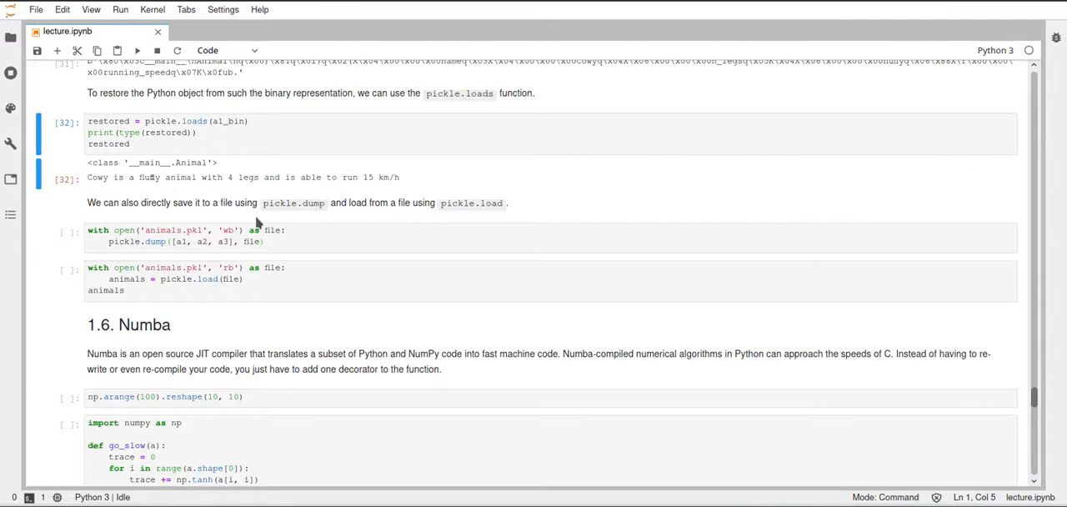
click(275, 242)
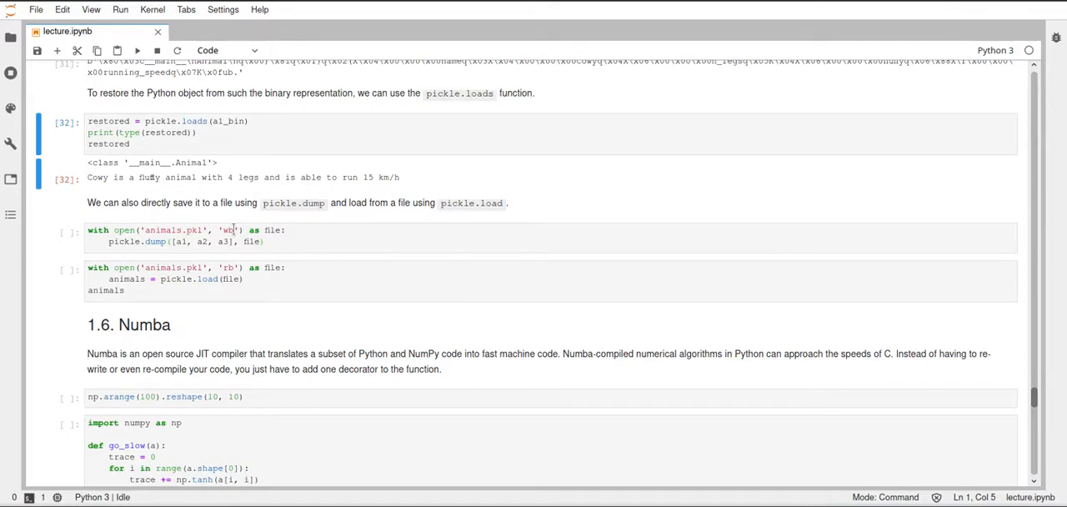
click(225, 230)
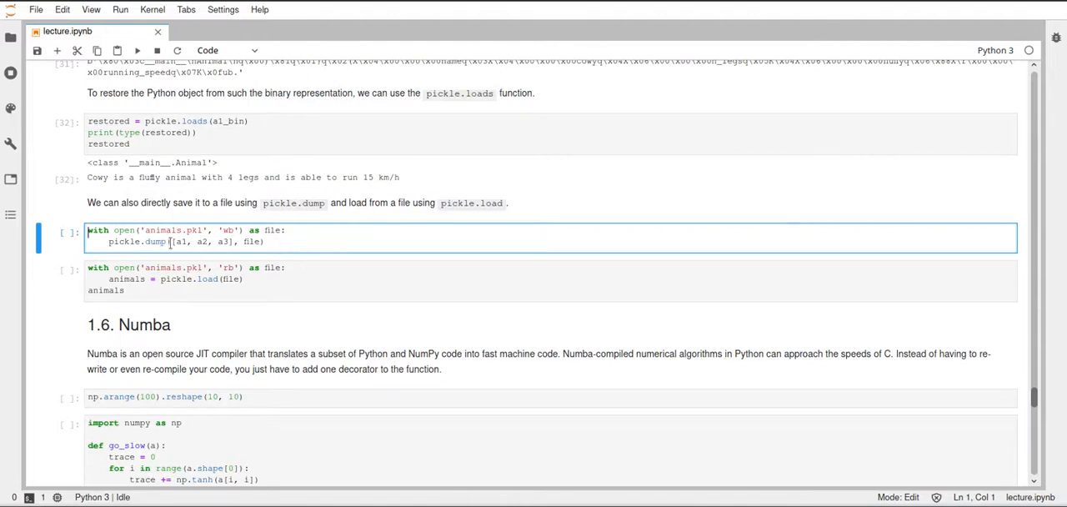
- Highlight the [a1, a2, a3] list in the animals.pkl pickle.dump cell
drag(171, 241, 236, 241)
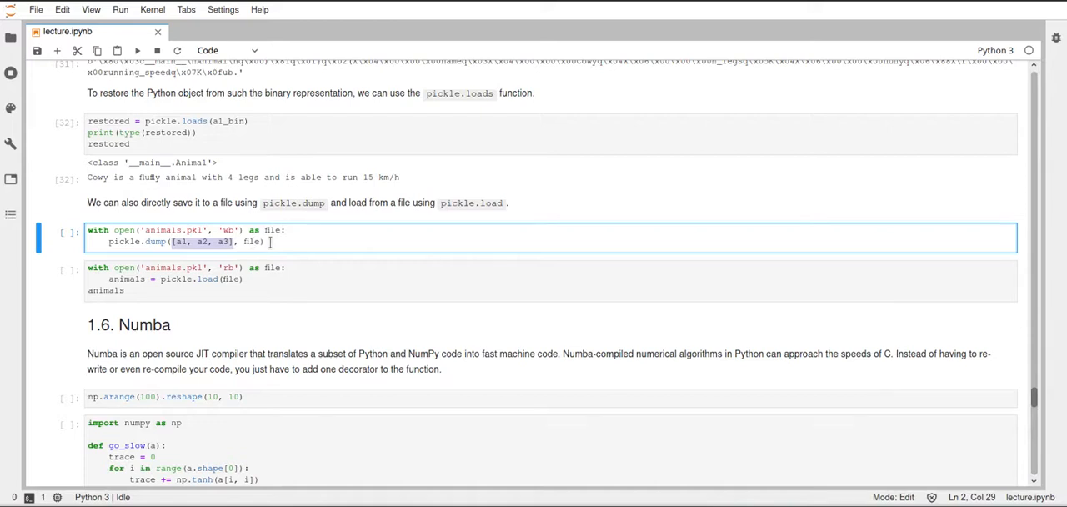
click(265, 242)
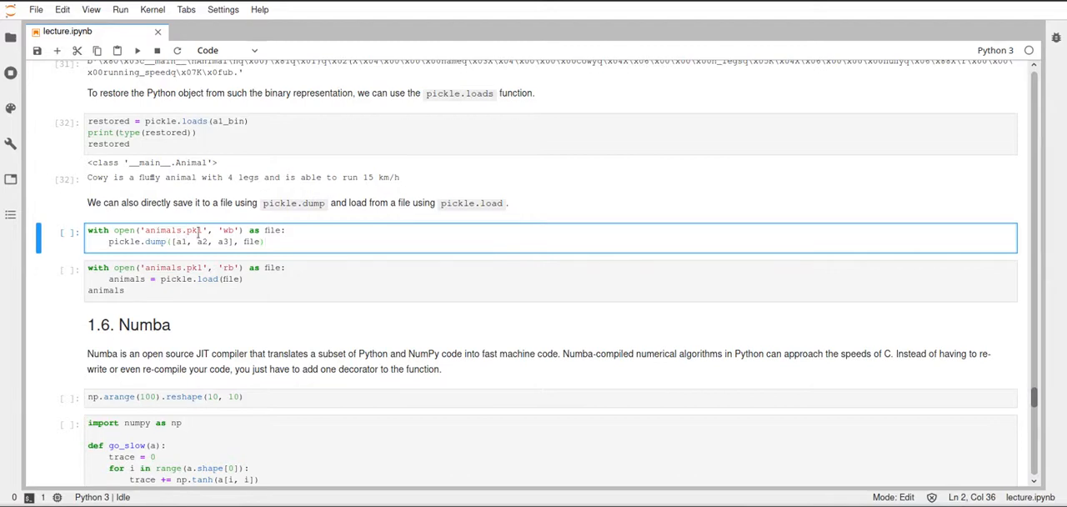
mouse_move(302, 224)
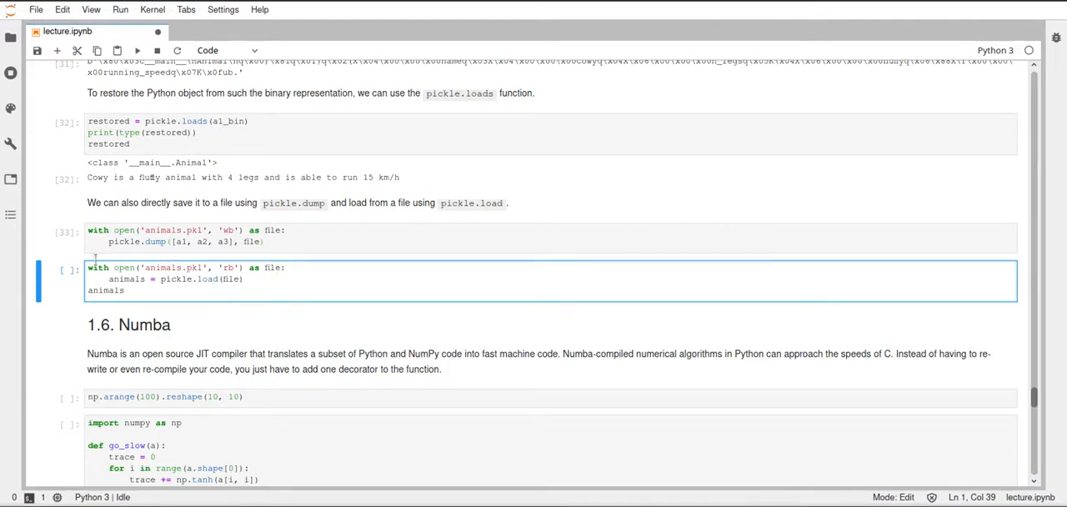
- Run the pickle.load cell restoring Cowy, Spidery and Monkey from animals.pkl and save
click(284, 268)
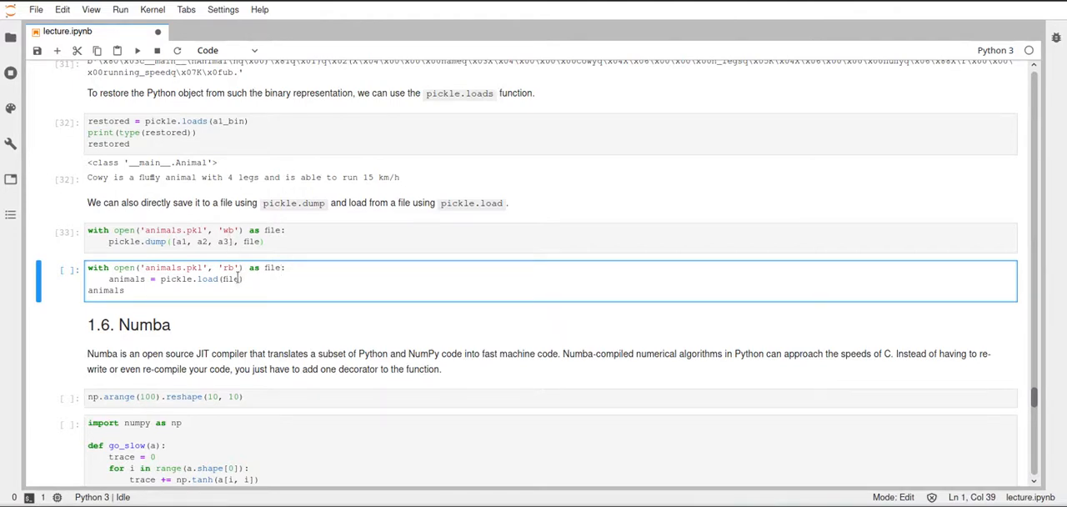
key(ctrl+s)
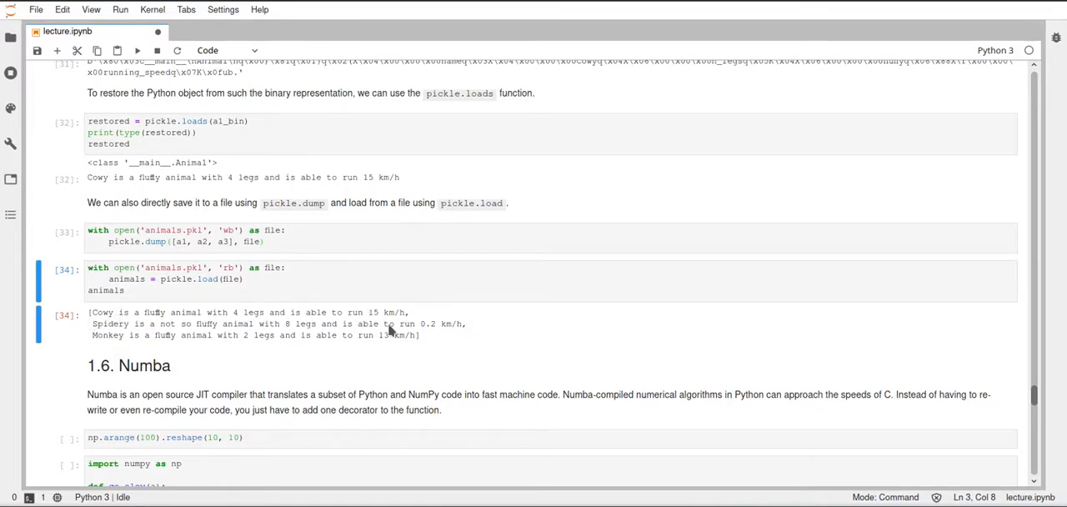
mouse_move(550, 336)
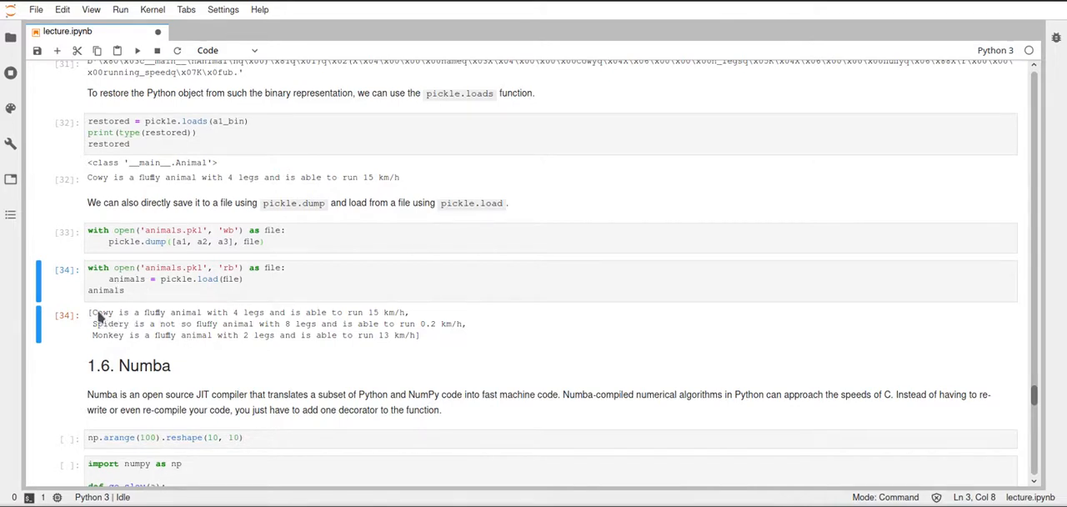
mouse_move(306, 320)
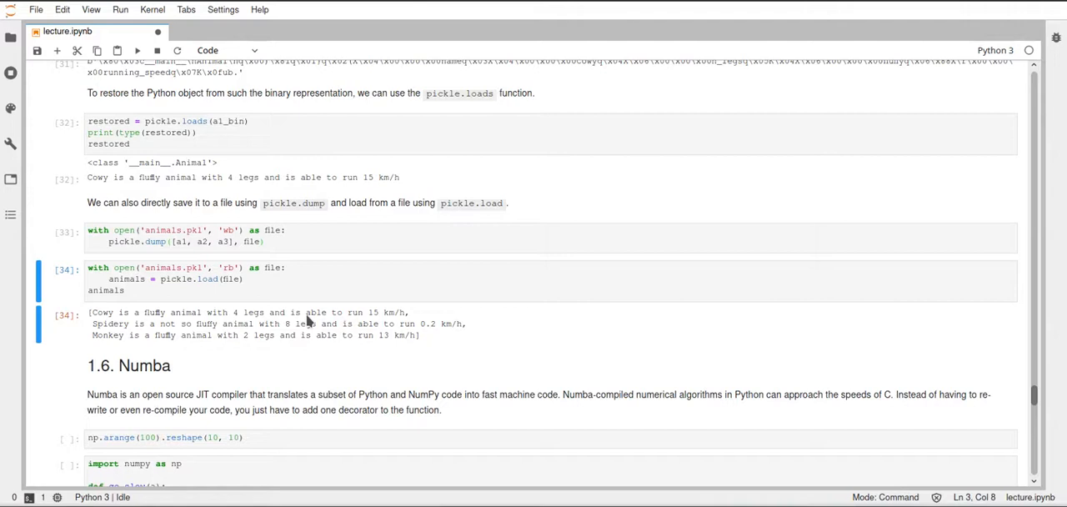
mouse_move(469, 315)
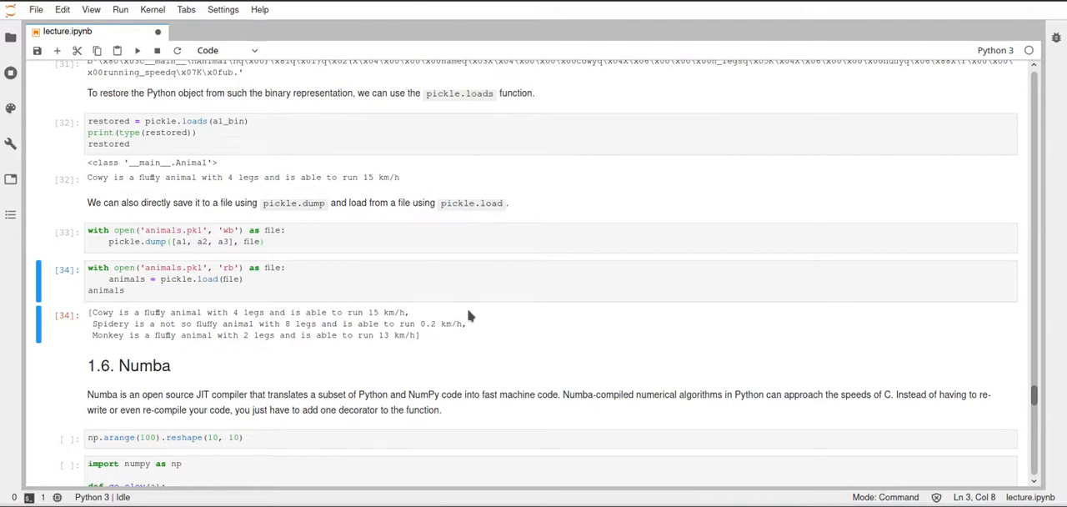